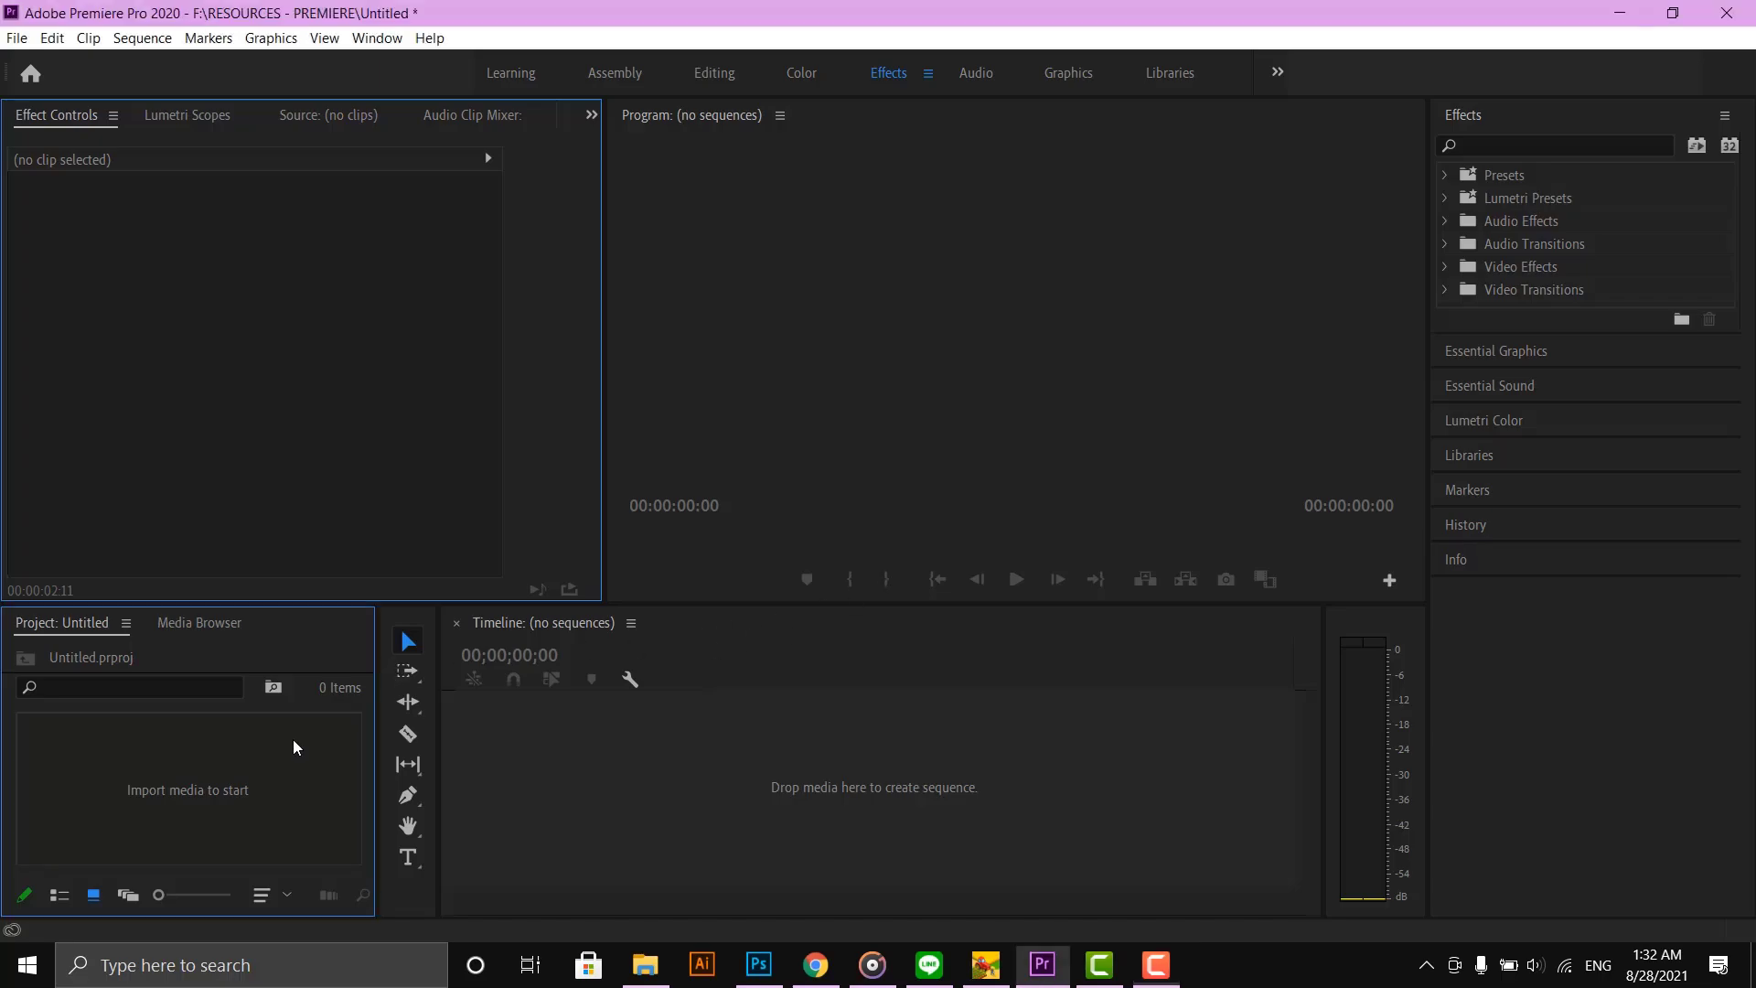
mouse_move(386, 538)
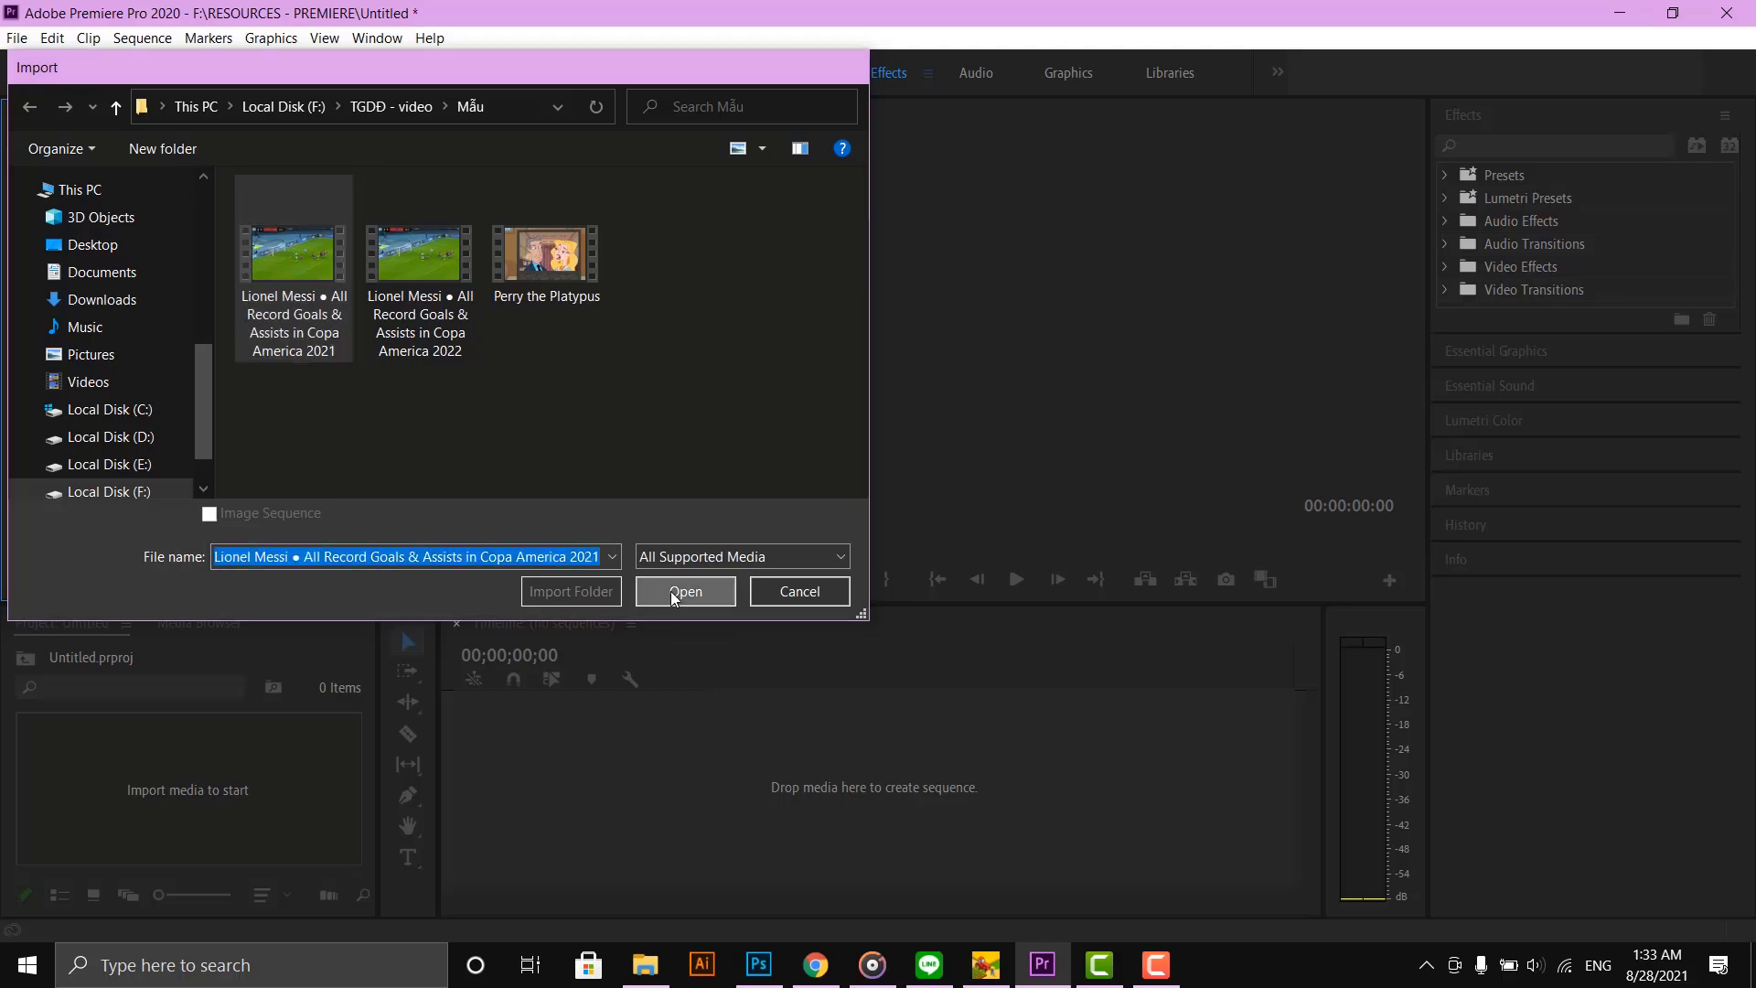
Import the Lionel Messi Copa America 2021 goals video into the project.
left_click(684, 591)
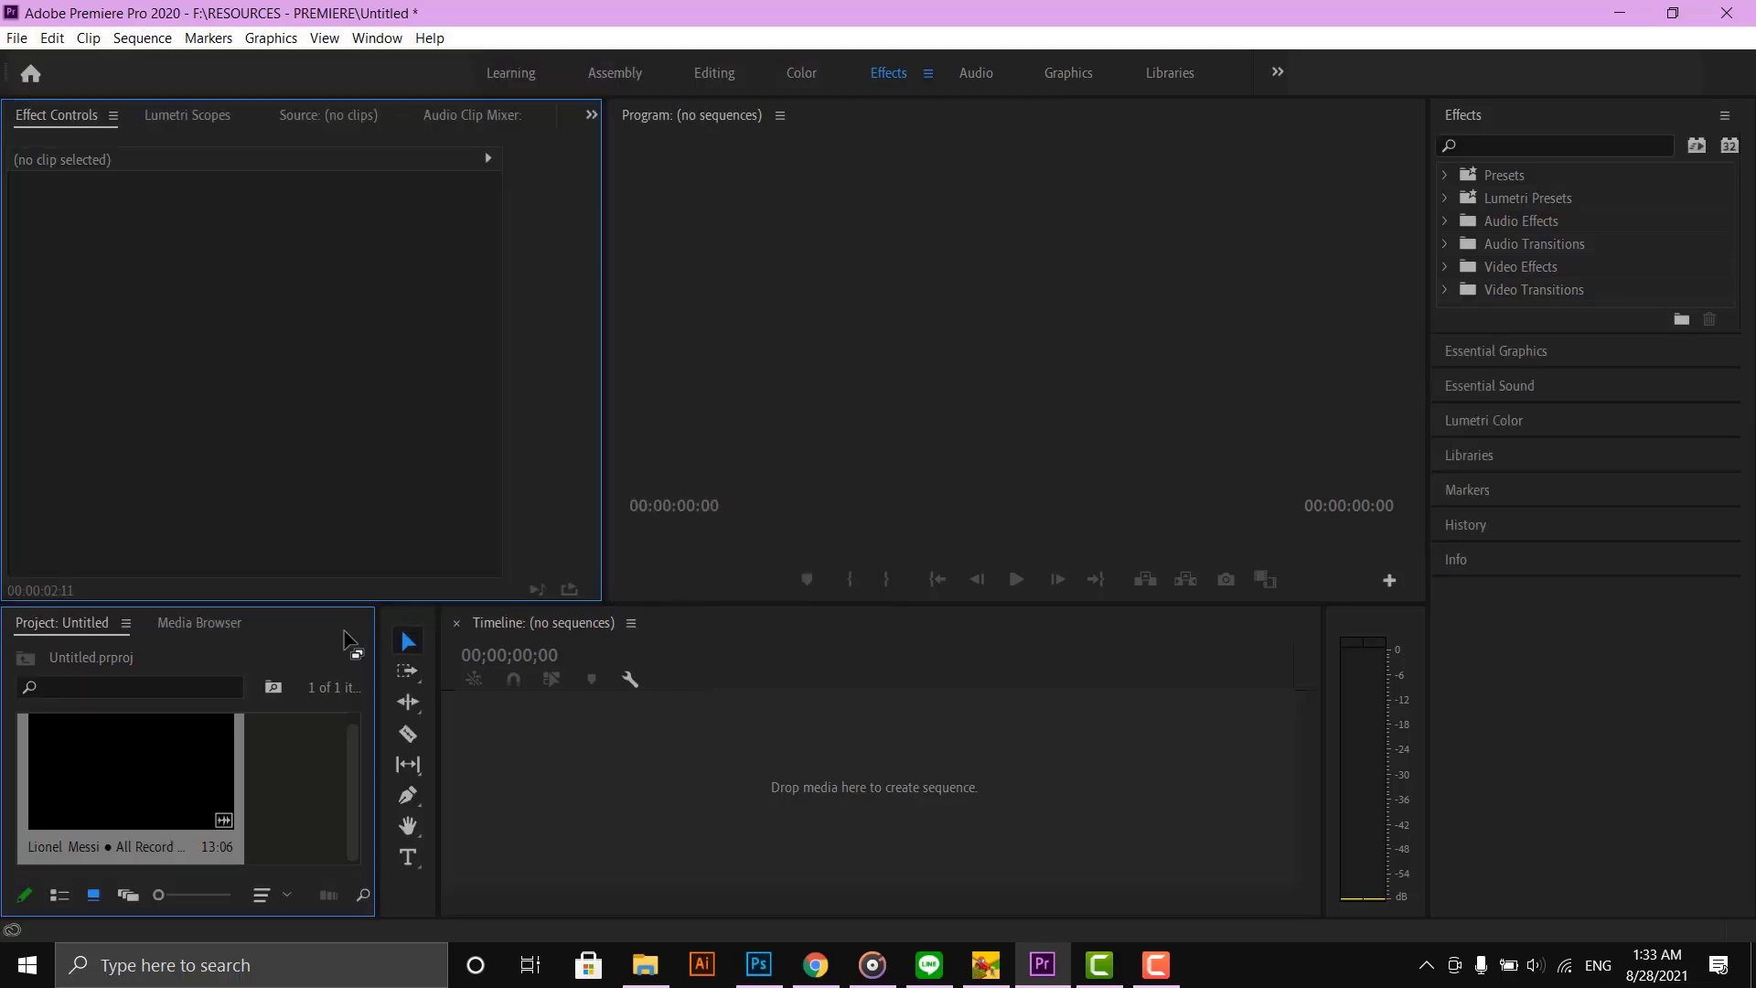
mouse_move(432, 796)
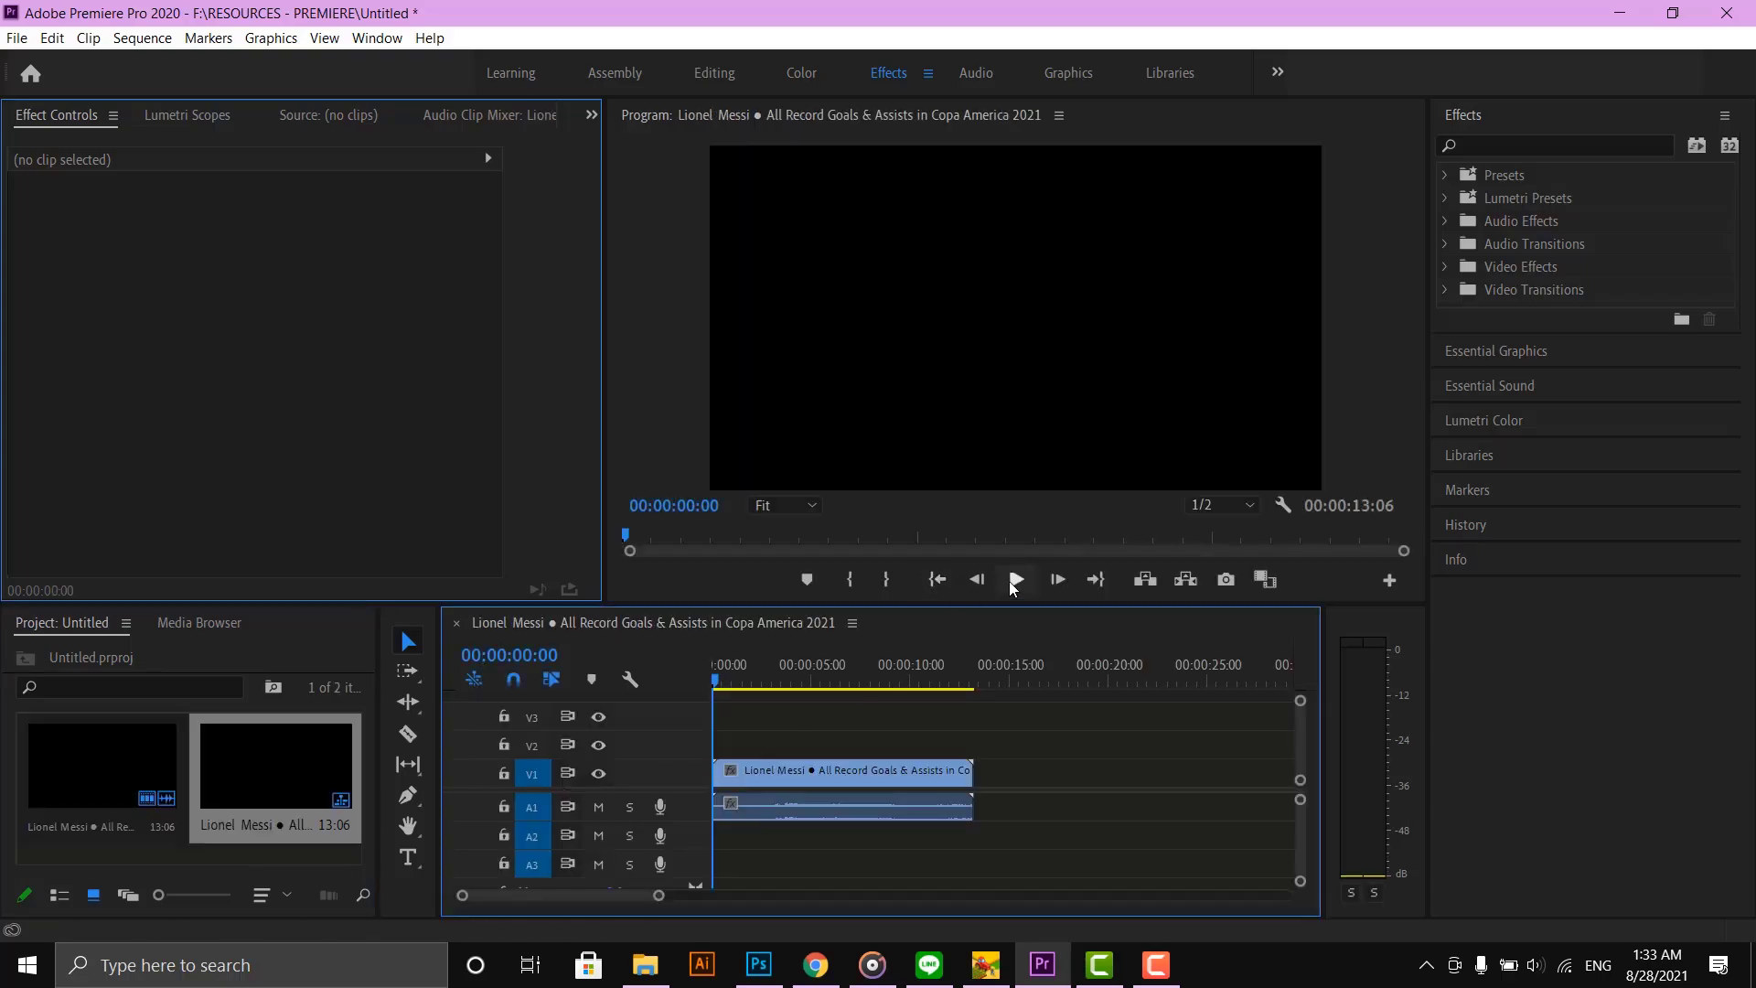
Play the sequence briefly, then select the football clip on V1 for Effect Controls.
left_click(1014, 580)
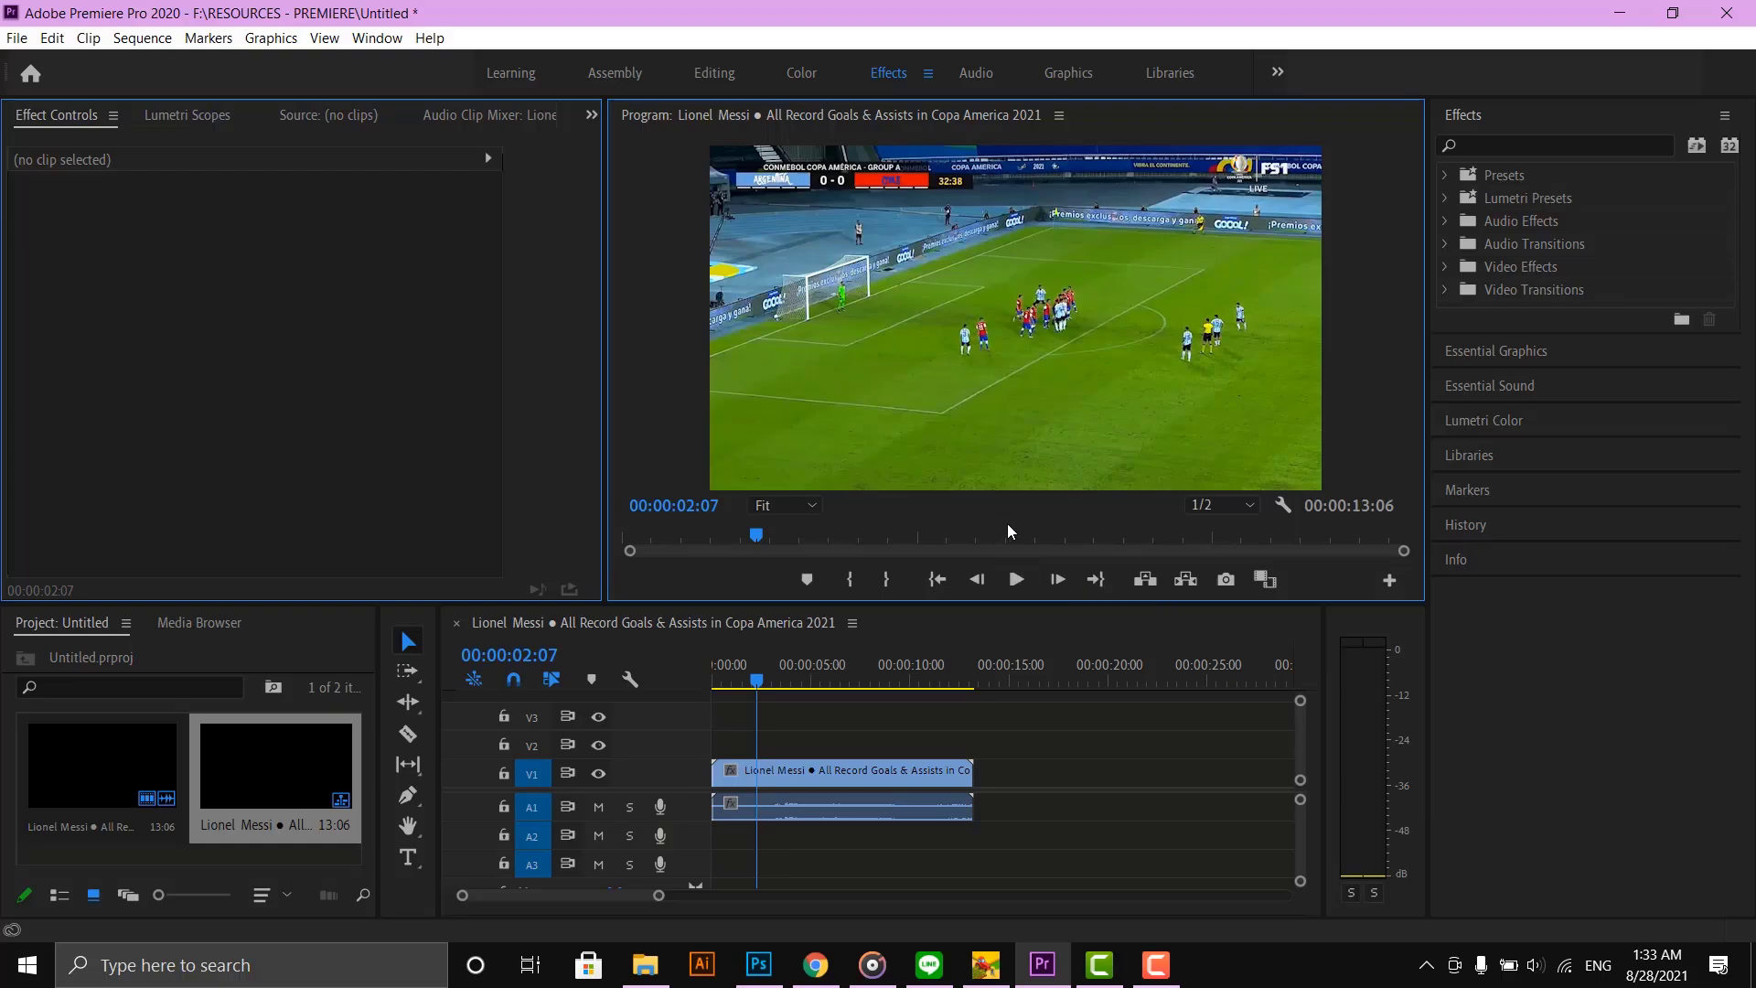
left_click(840, 771)
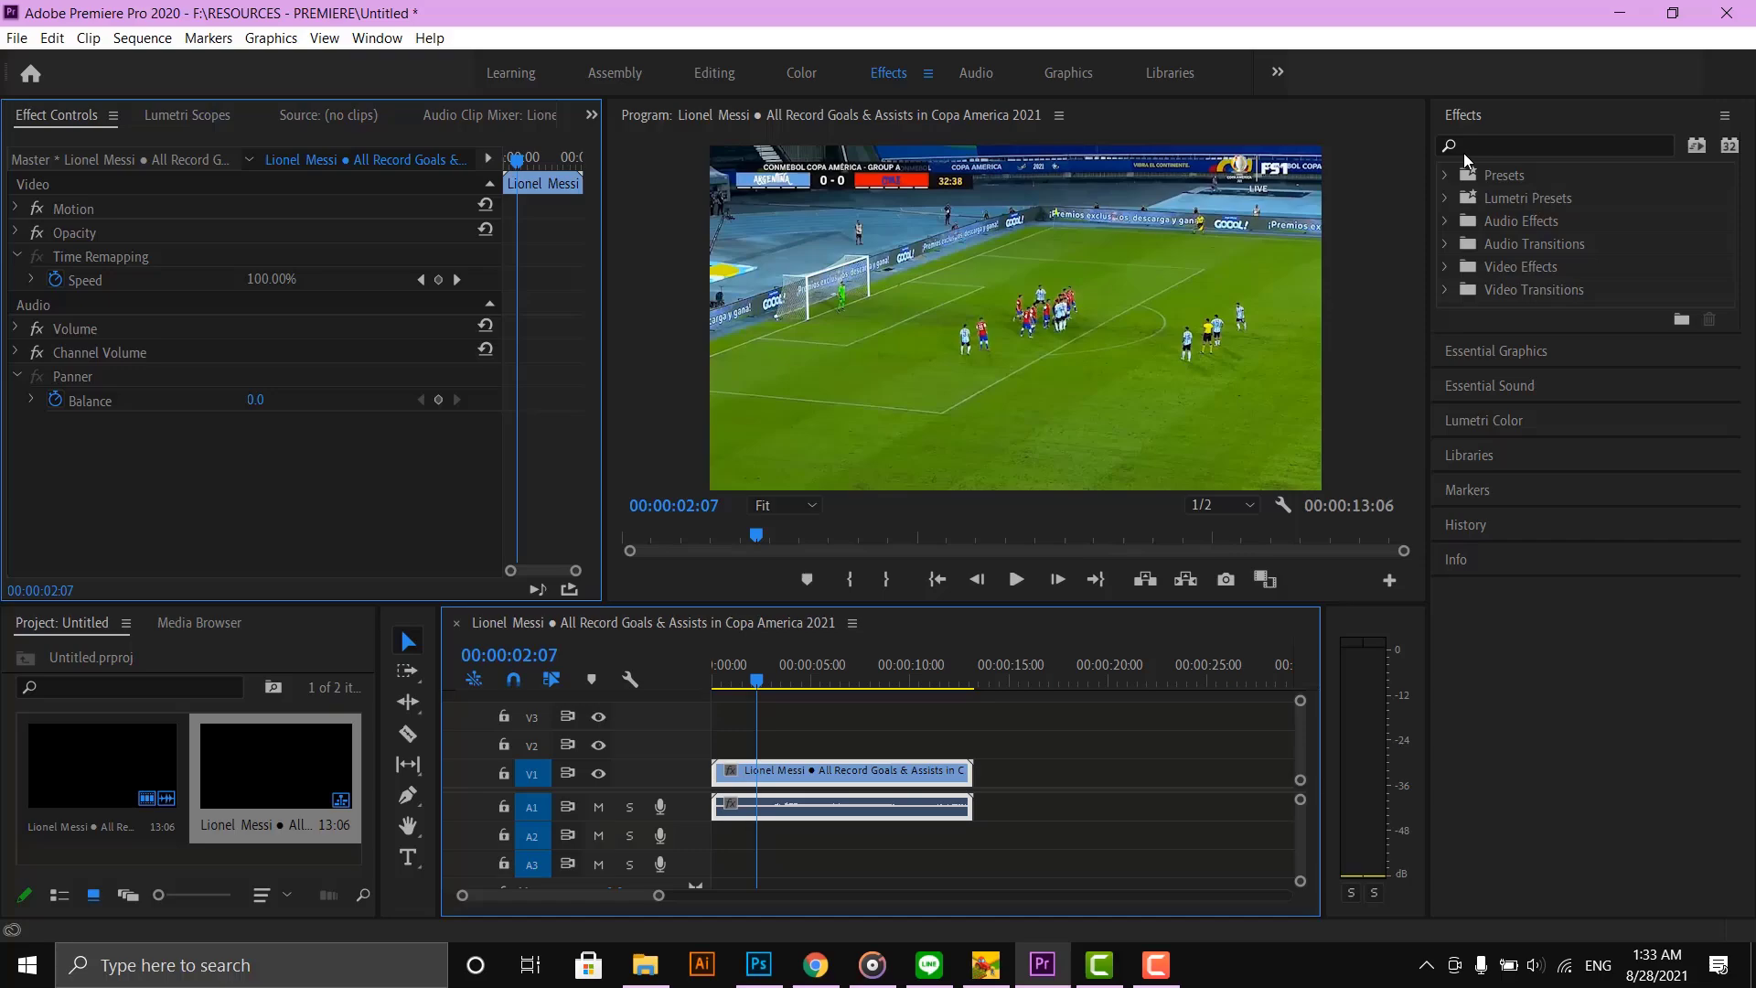
Search the Effects panel for 'basic 3d' and apply Basic 3D to the clip.
type("ba")
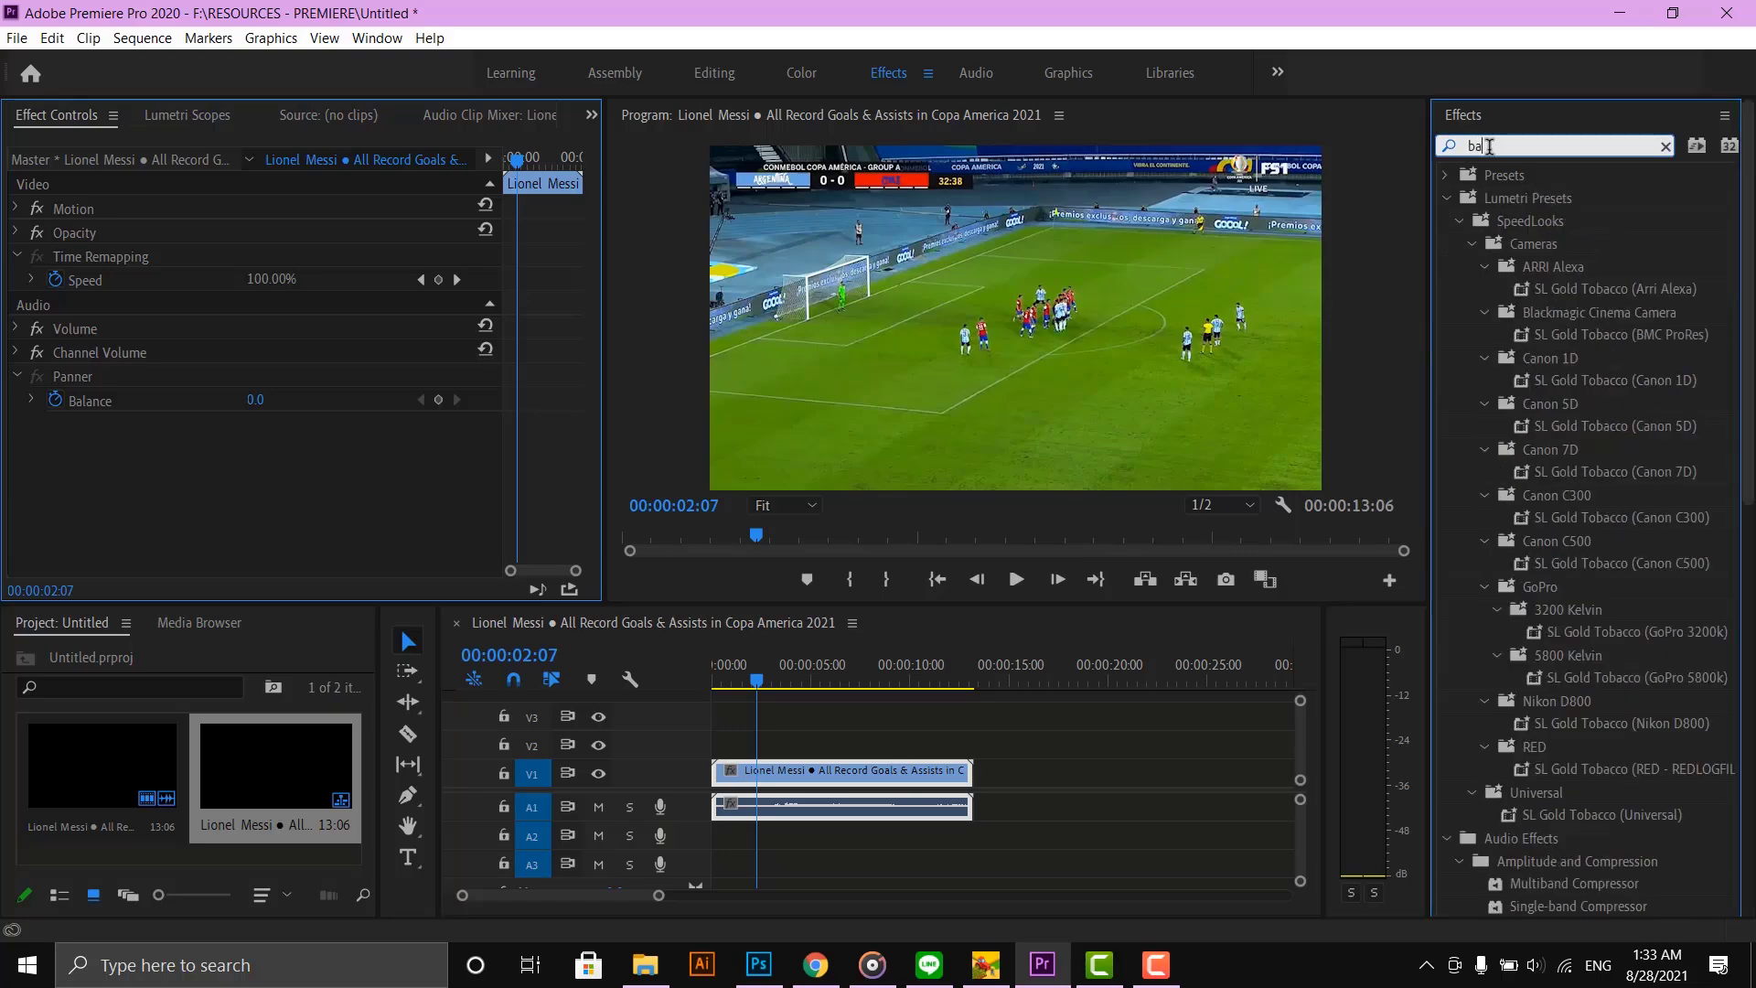
type("sic 3d")
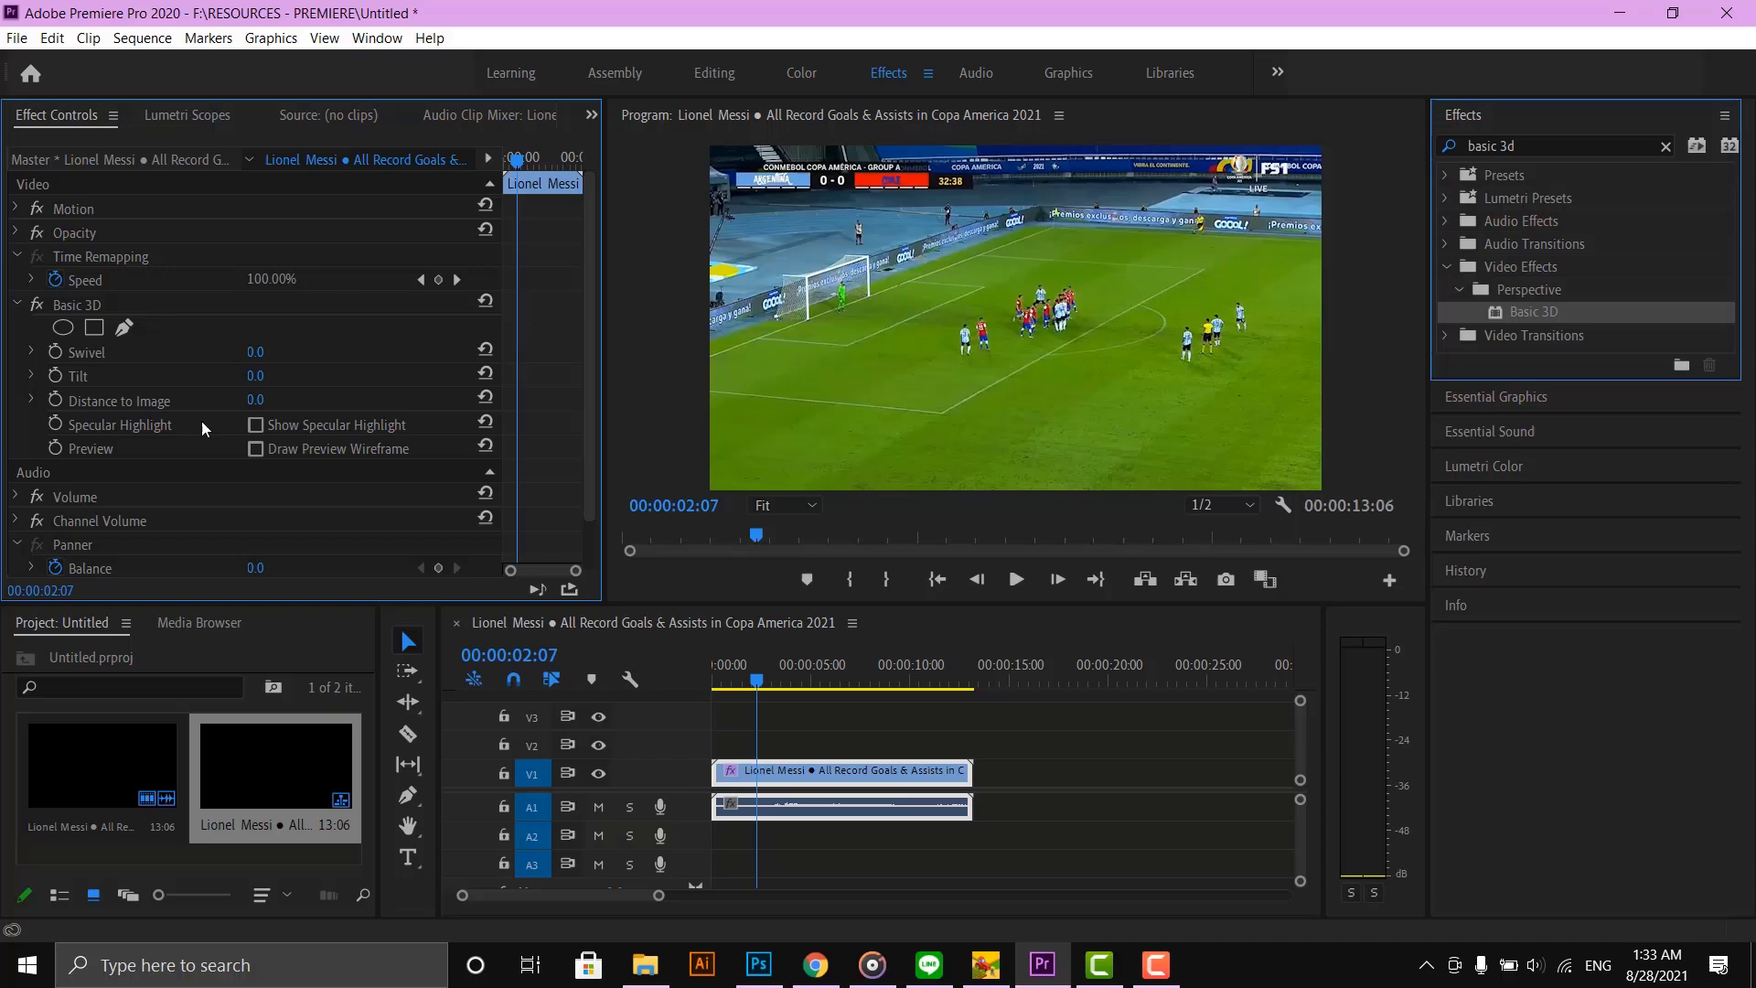
mouse_move(221, 357)
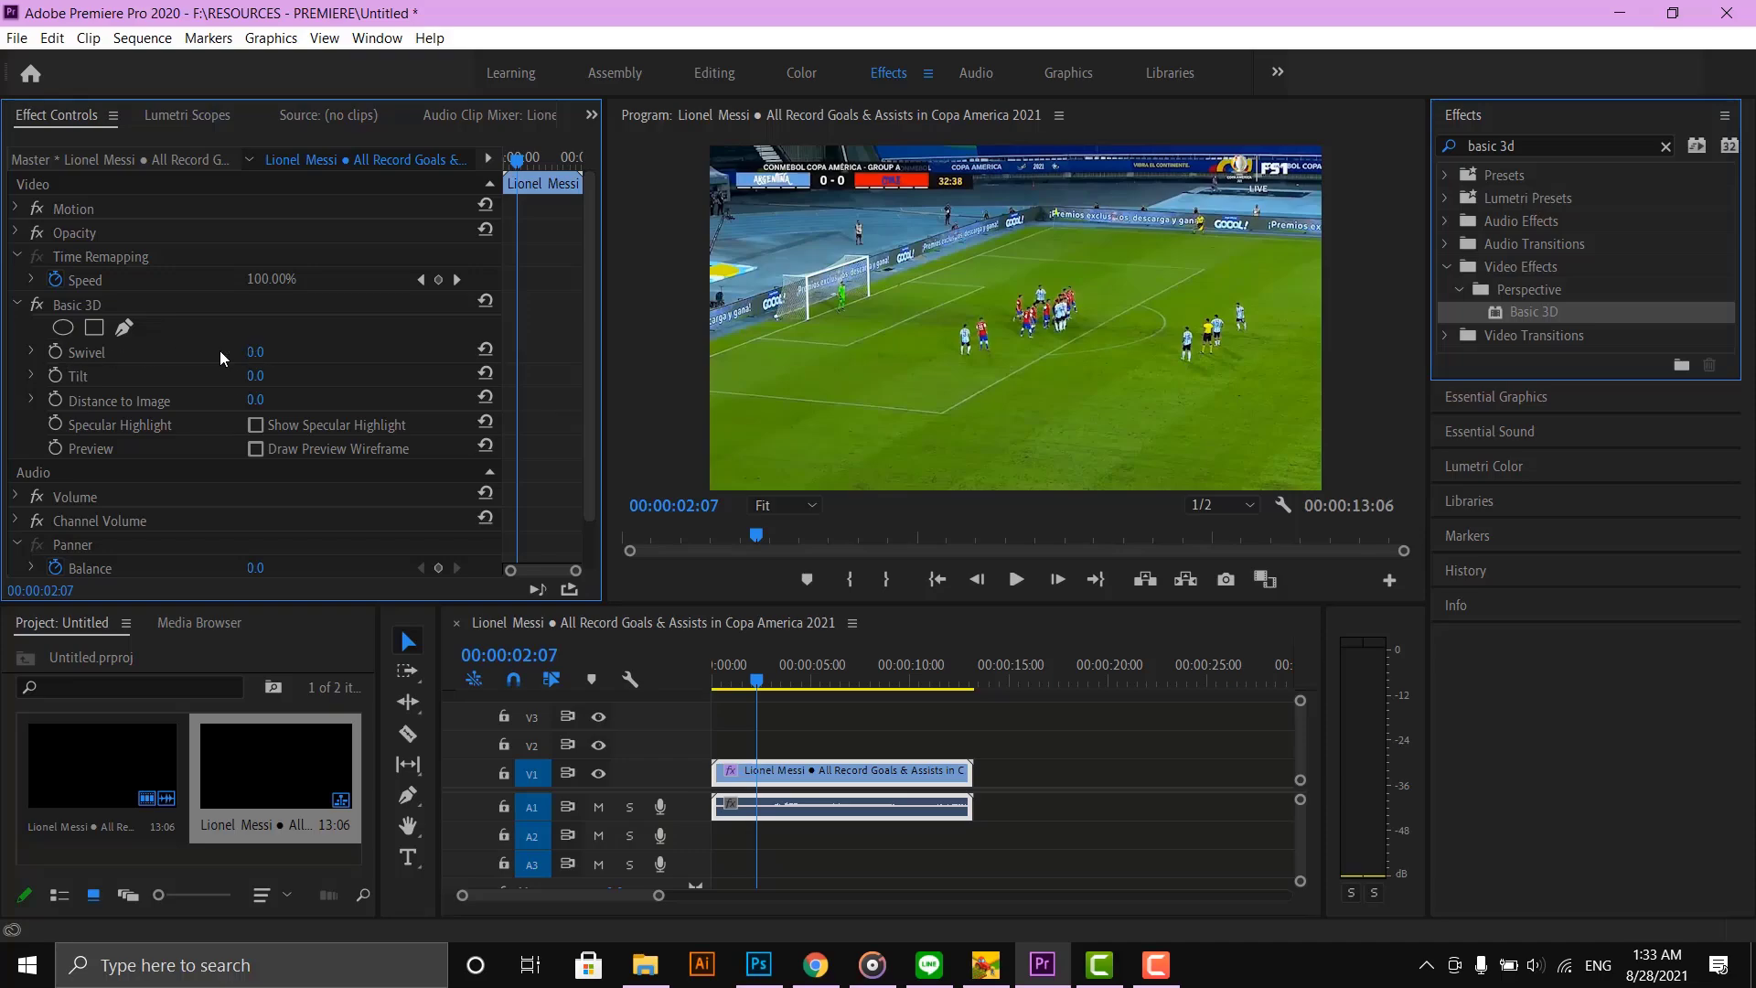
Set Basic 3D Swivel to 180° and Tilt to 180° so the footage flips upside down.
left_click_drag(254, 352, 201, 352)
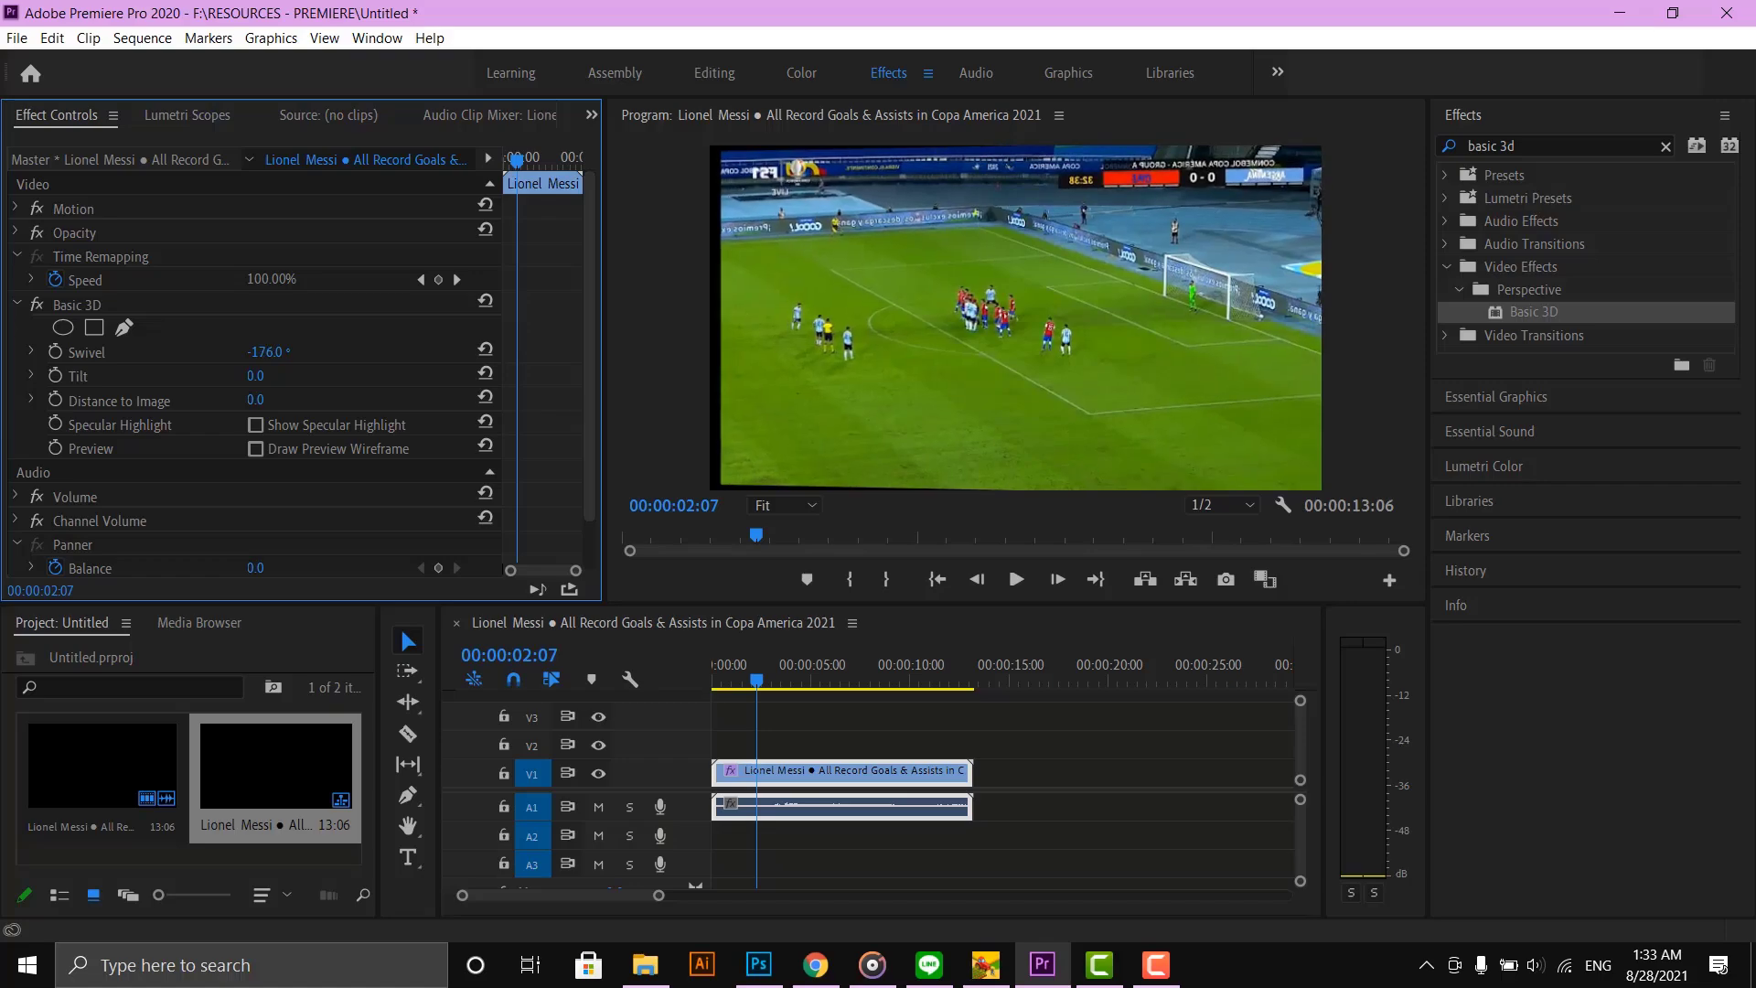
double_click(273, 351)
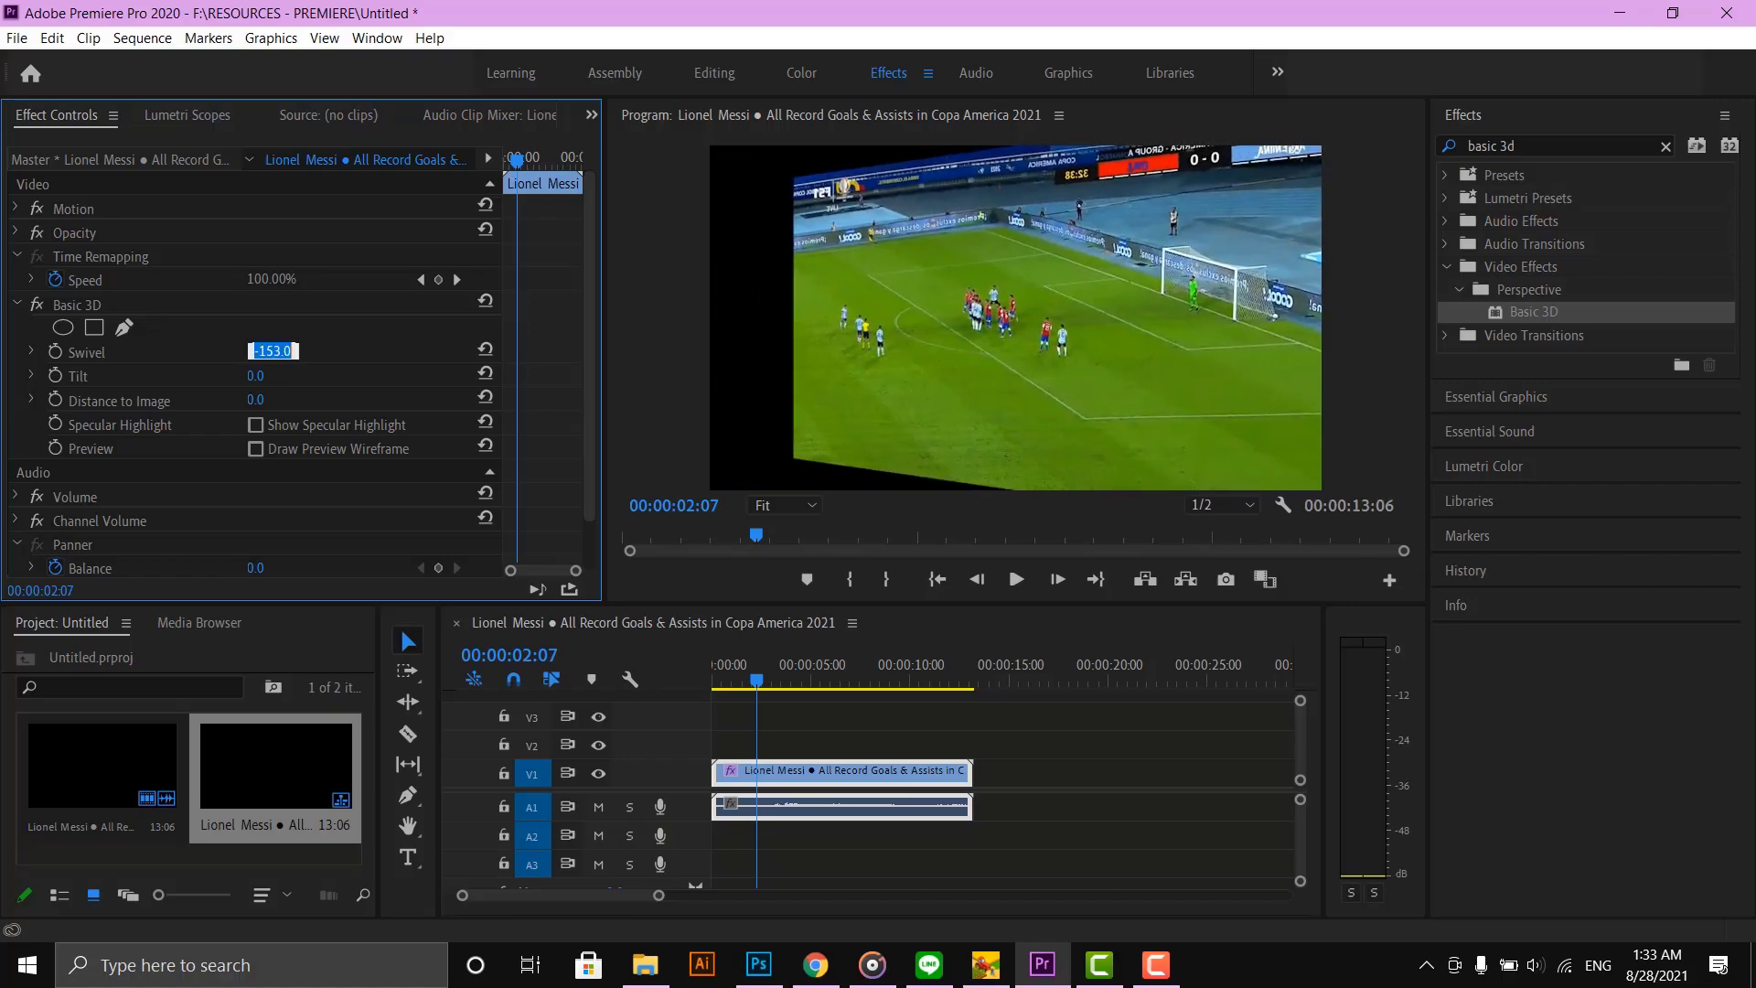
type("1")
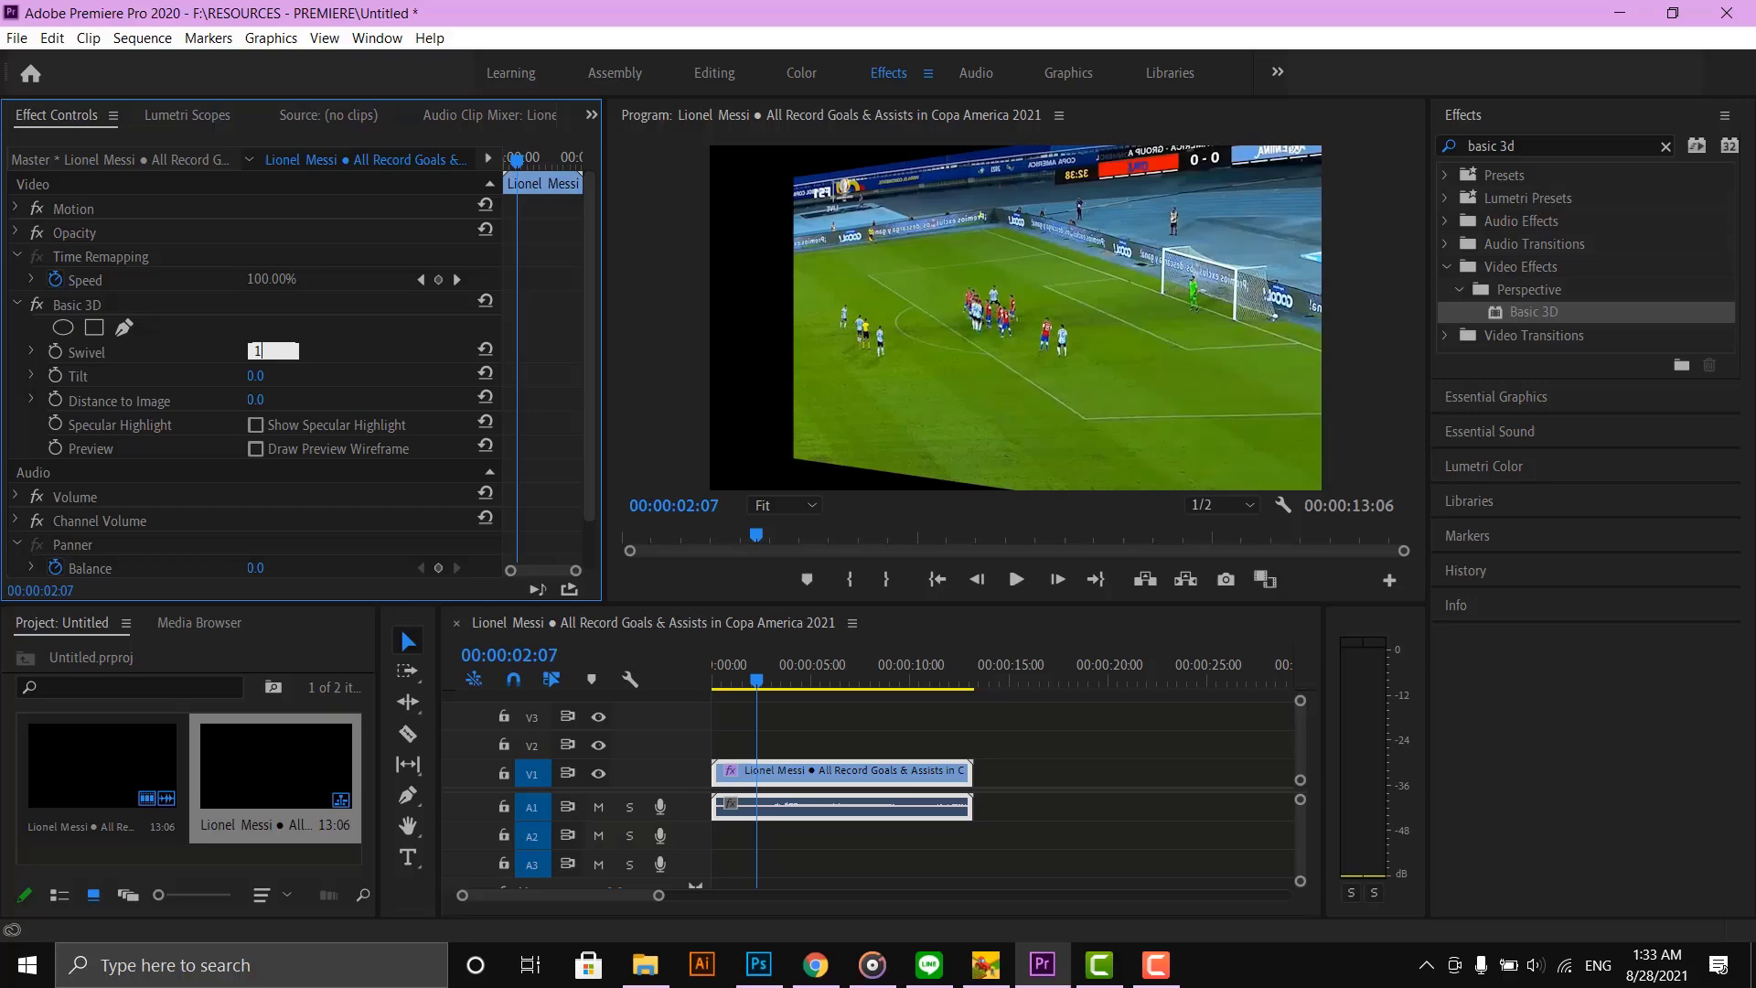
type("180.0 °")
left_click(272, 375)
type("165")
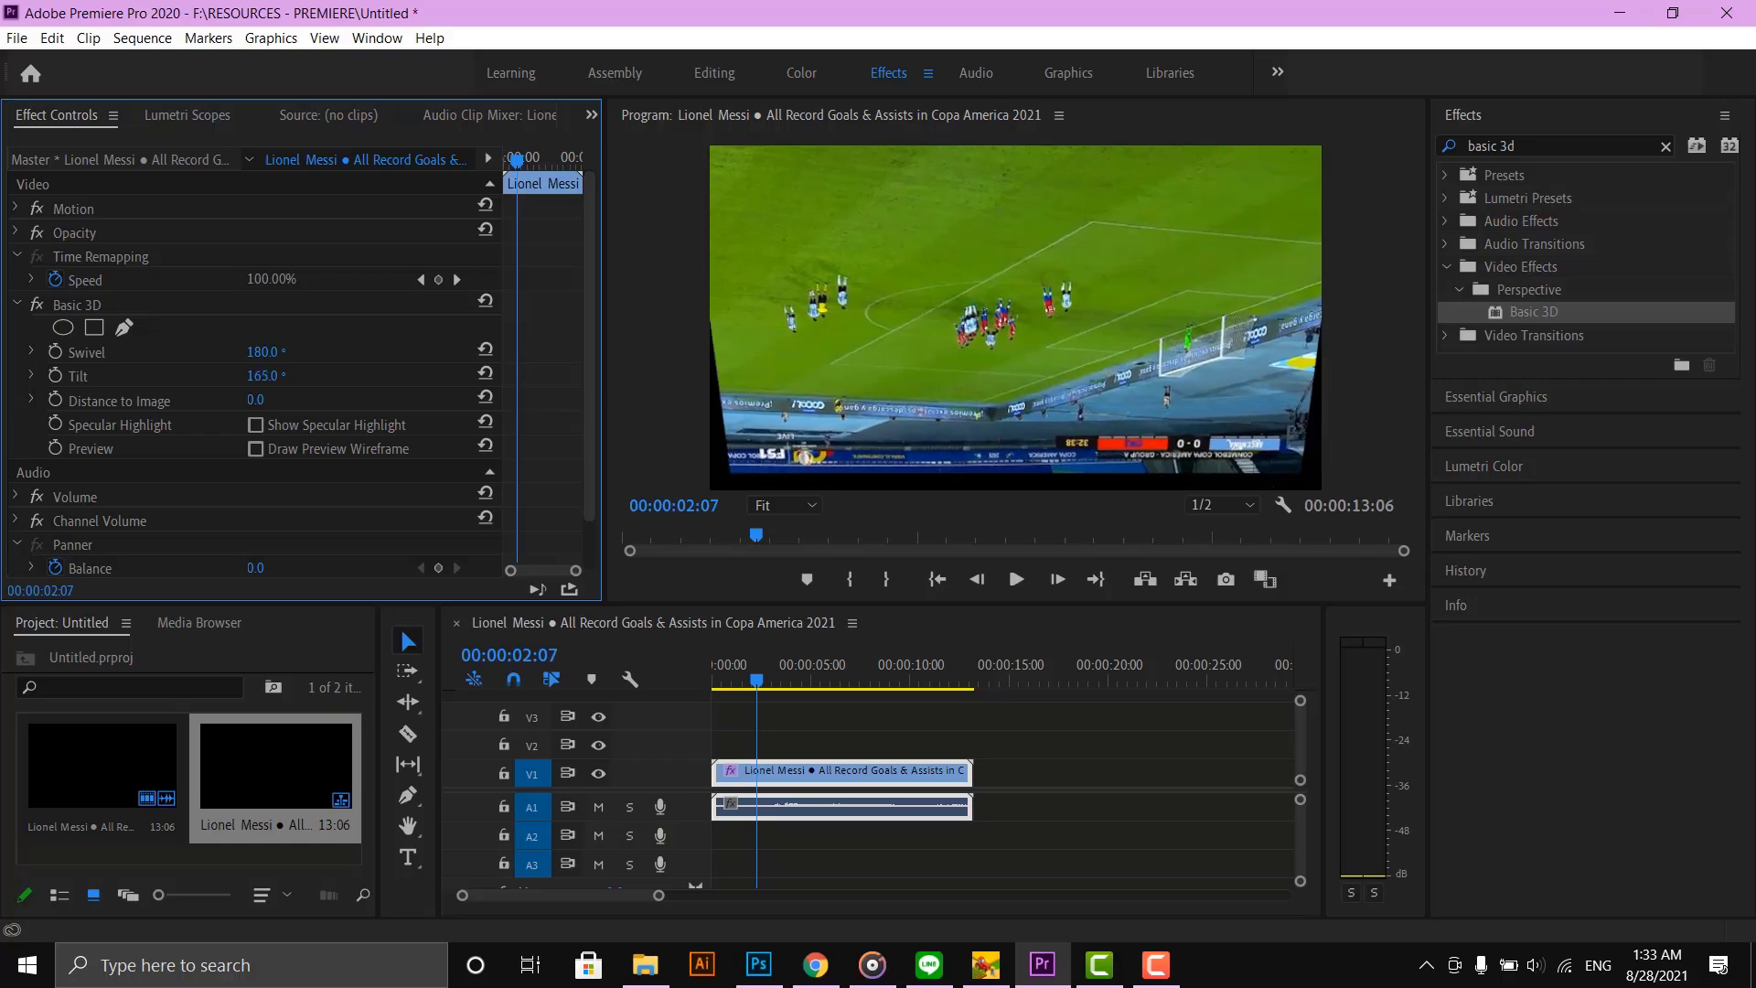
double_click(269, 375)
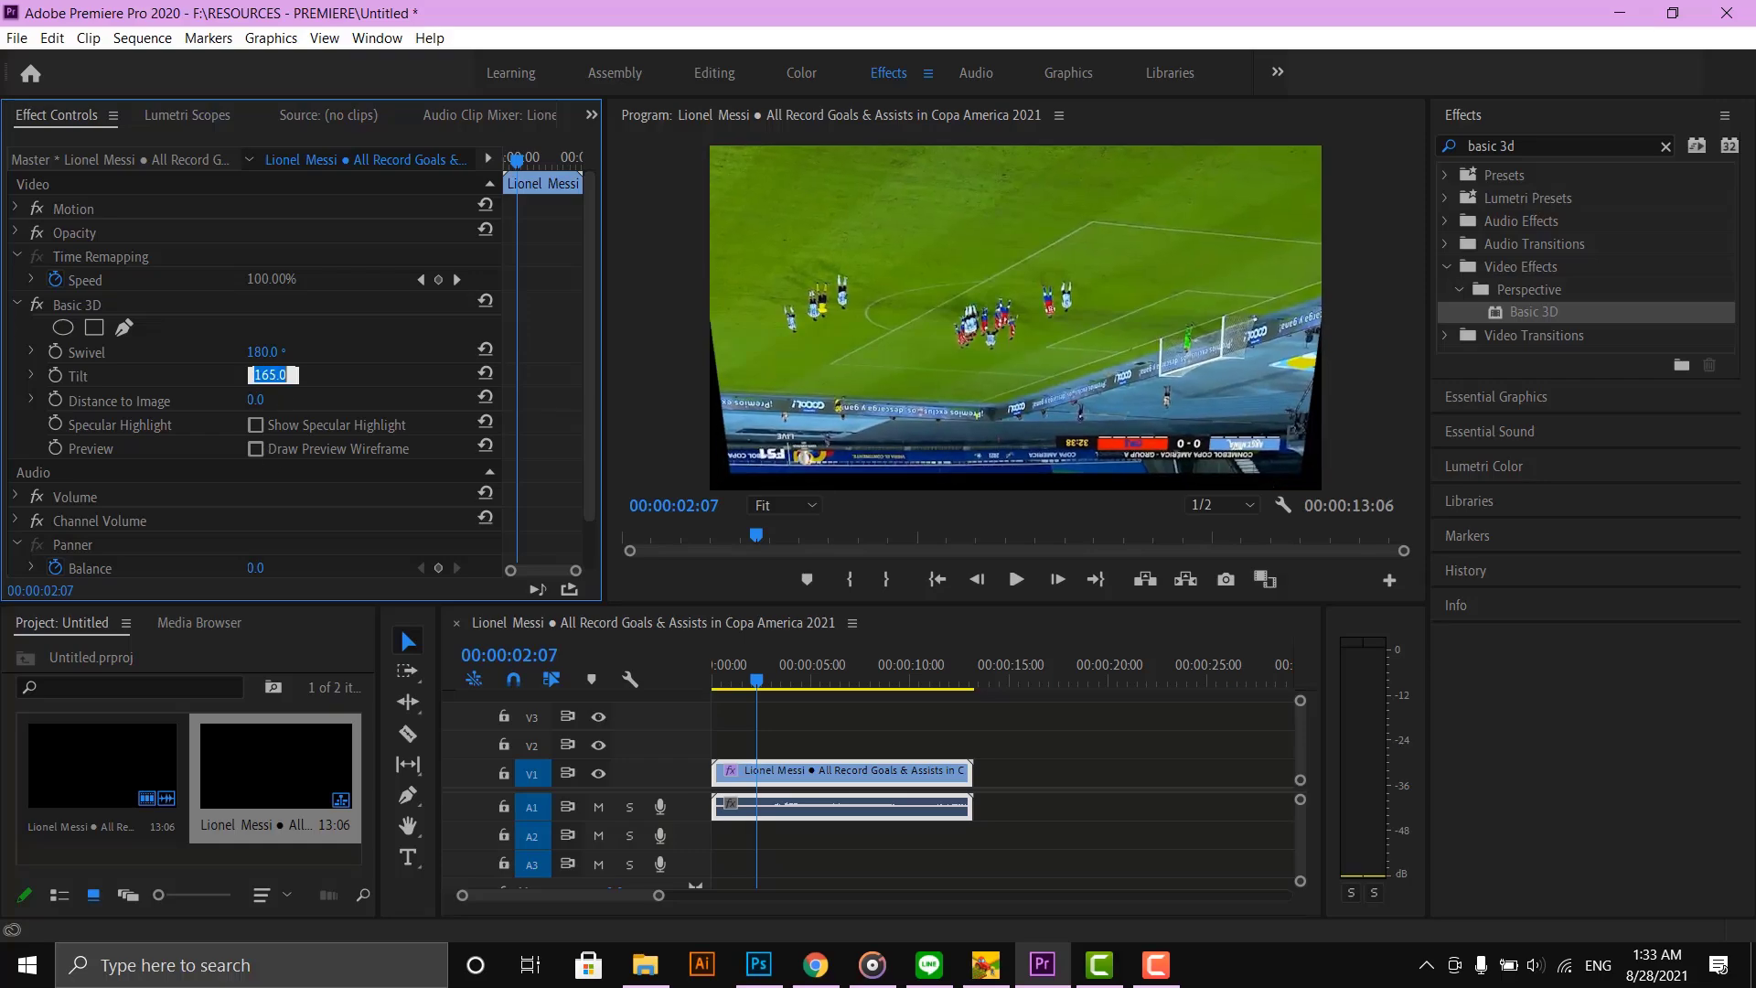
type("180")
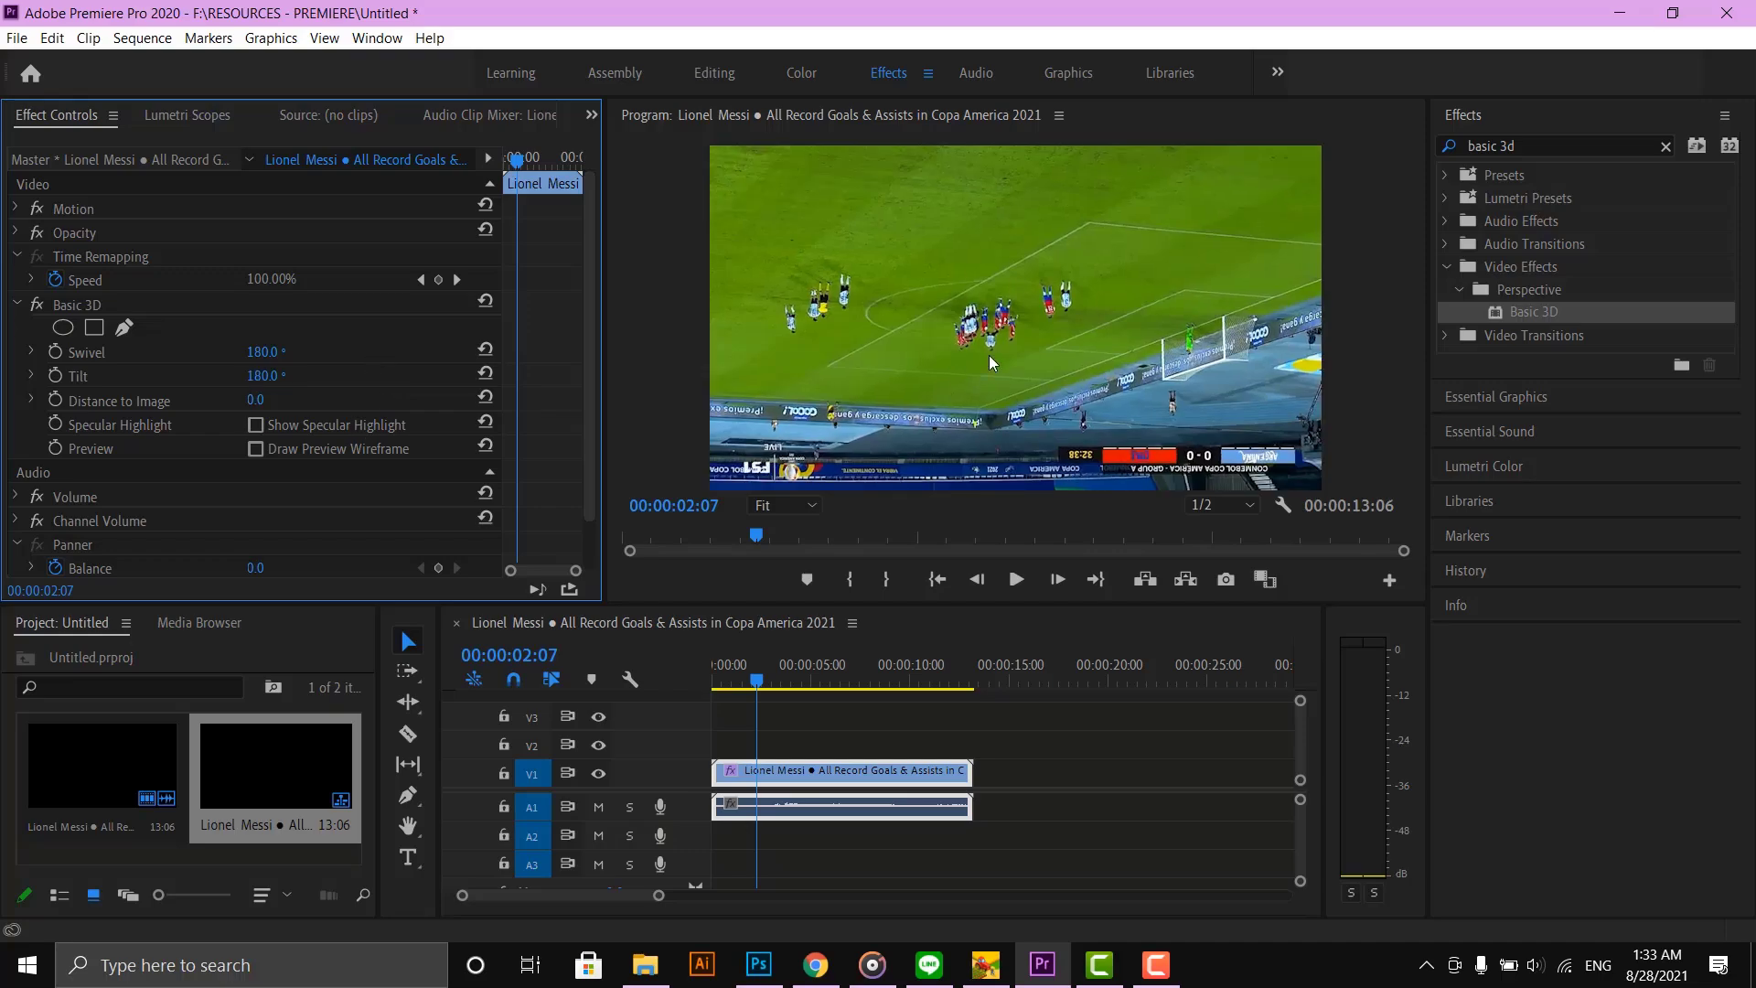
Play back the upside-down clip in the Program Monitor.
left_click(1016, 580)
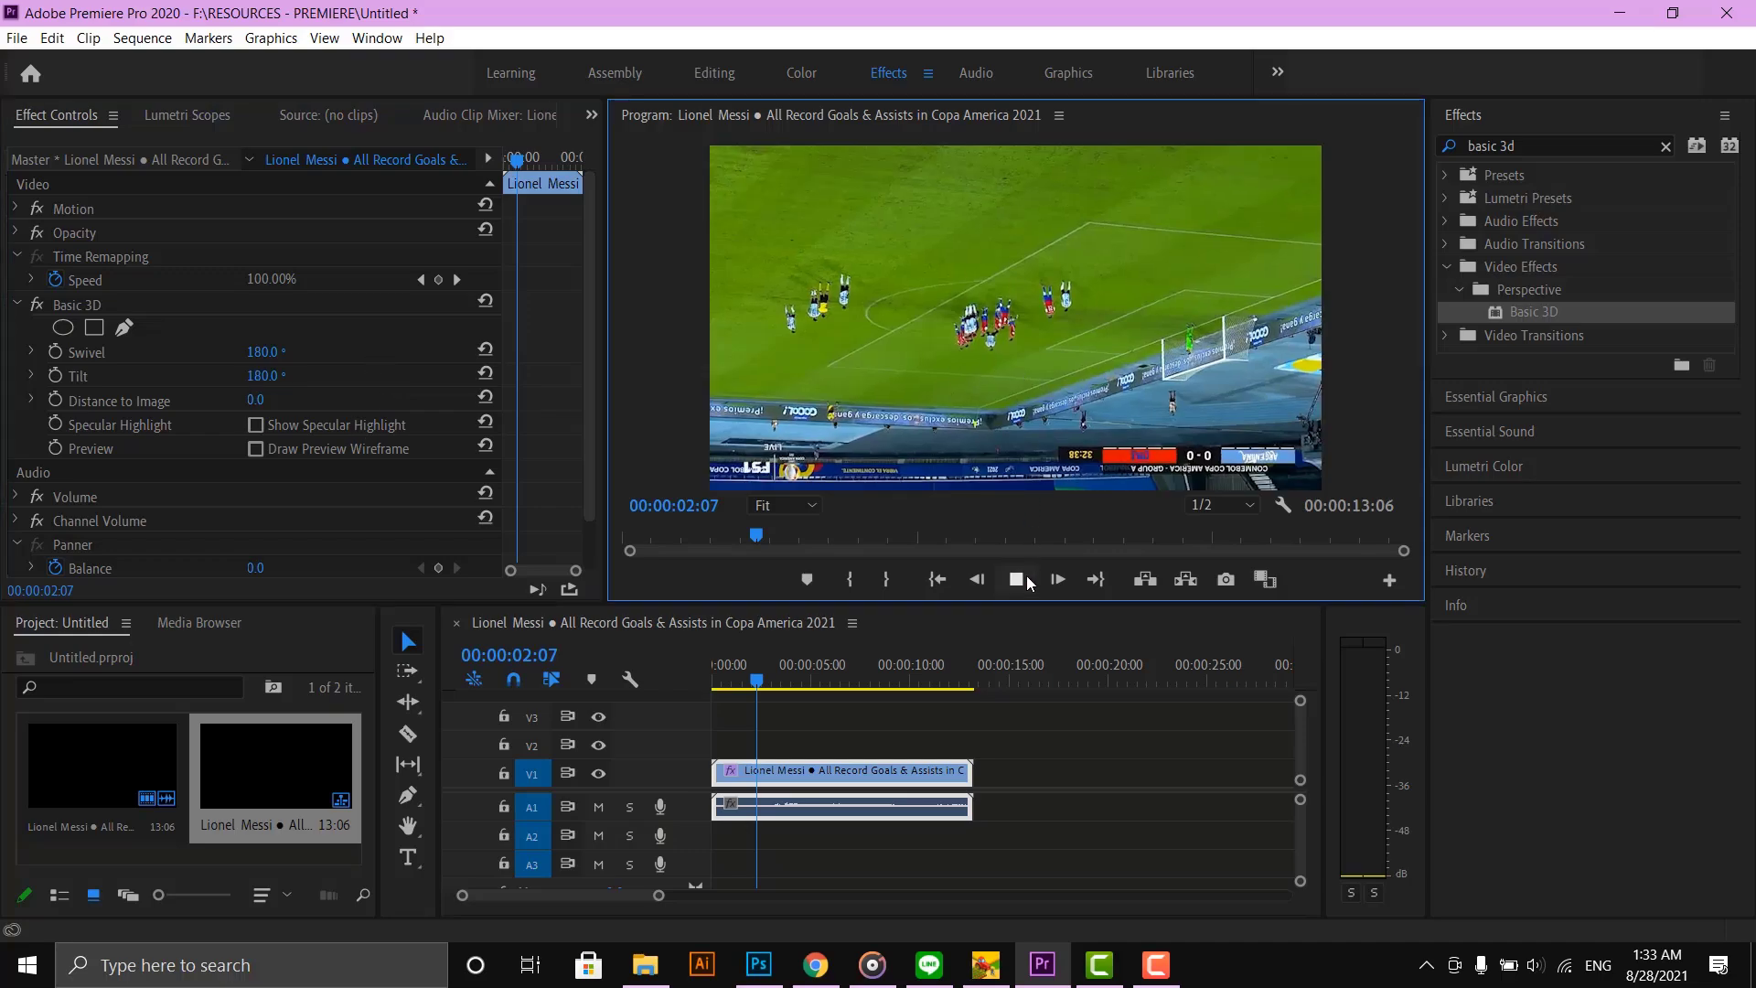
left_click(1054, 580)
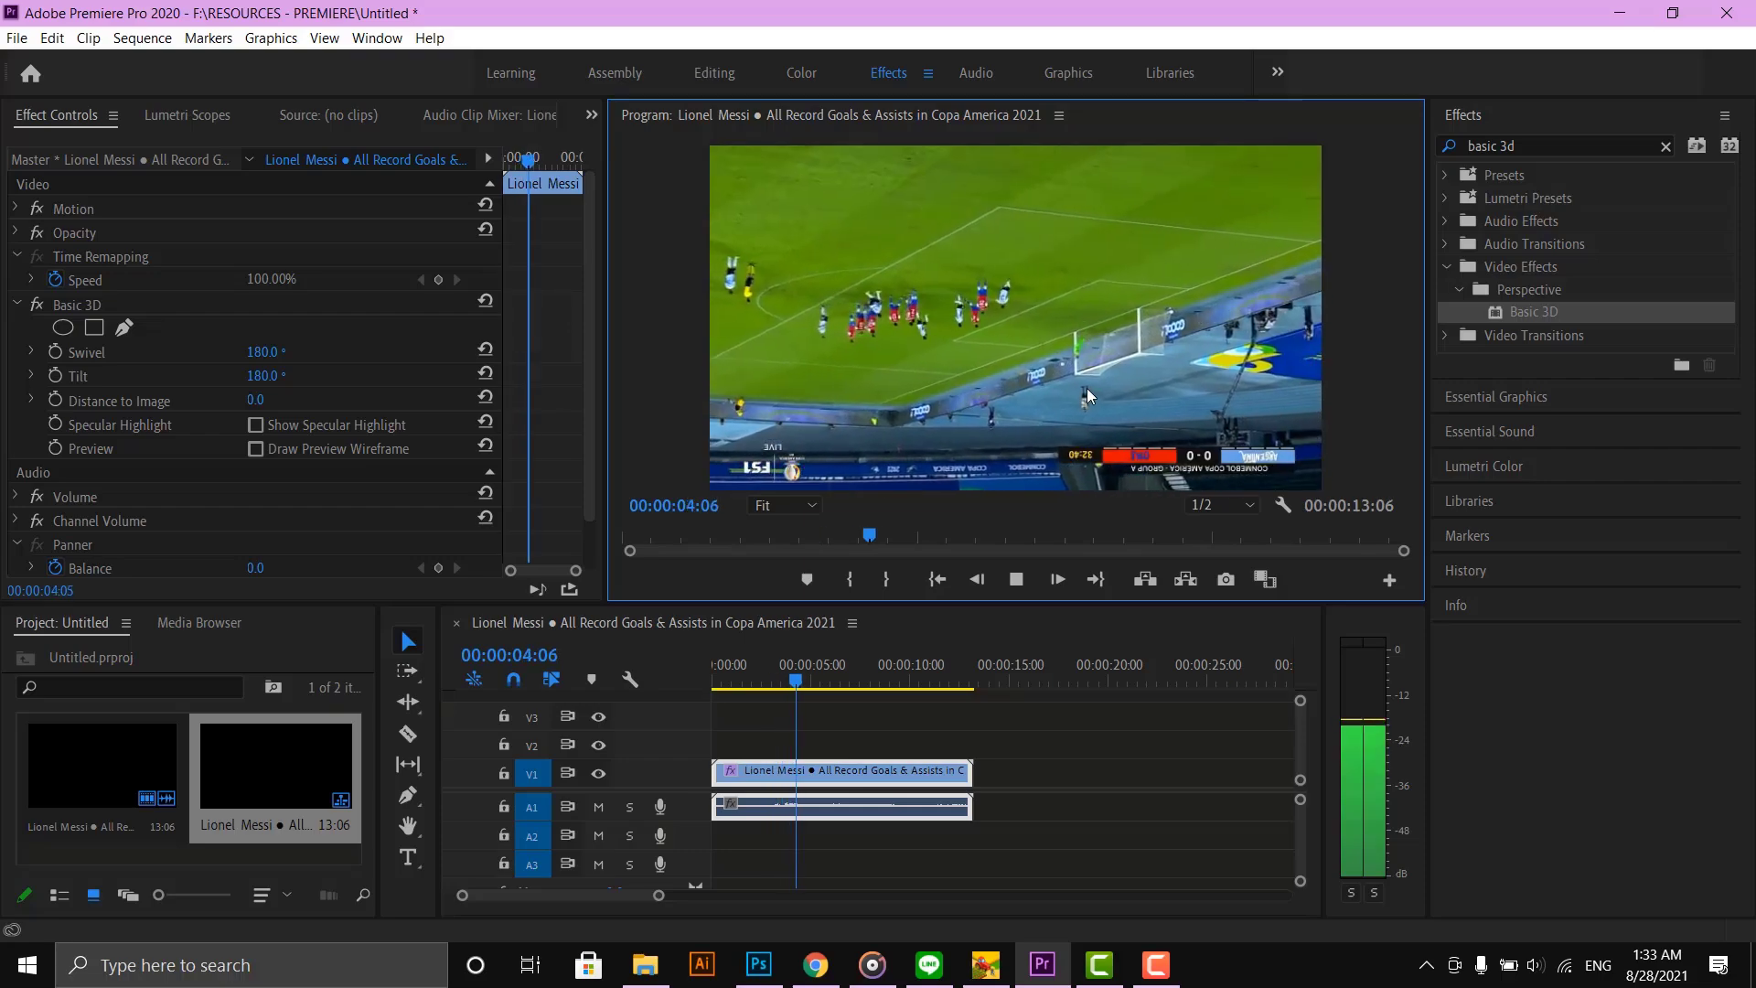
left_click(1016, 580)
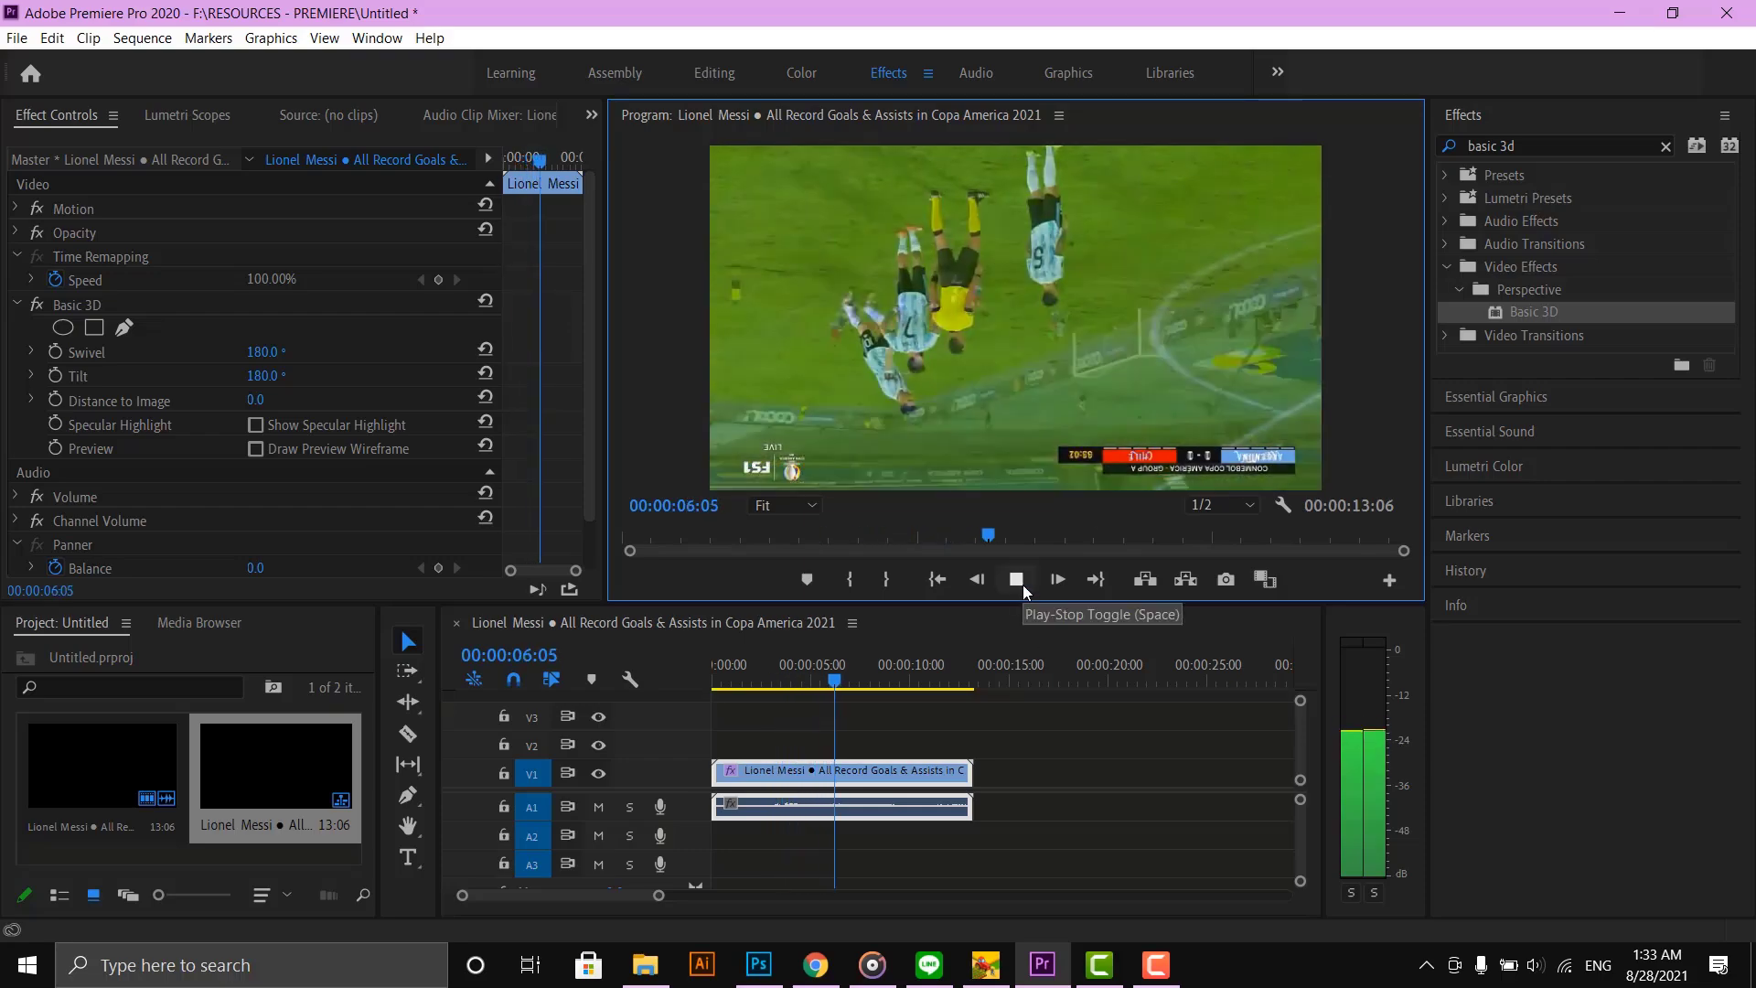